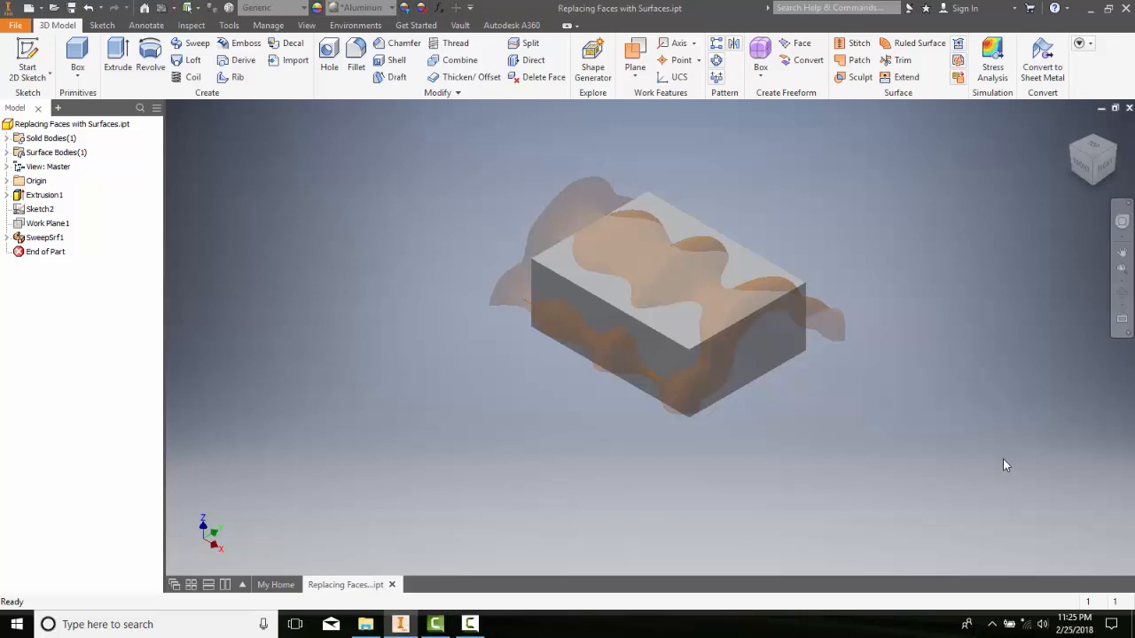
mouse_move(865, 431)
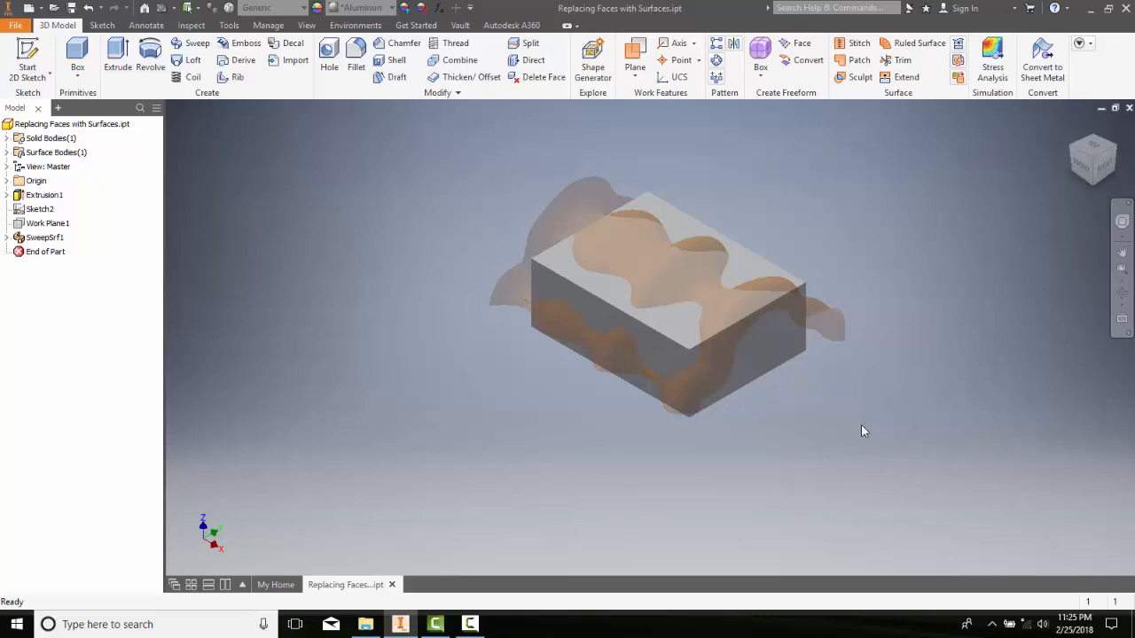
mouse_move(819, 405)
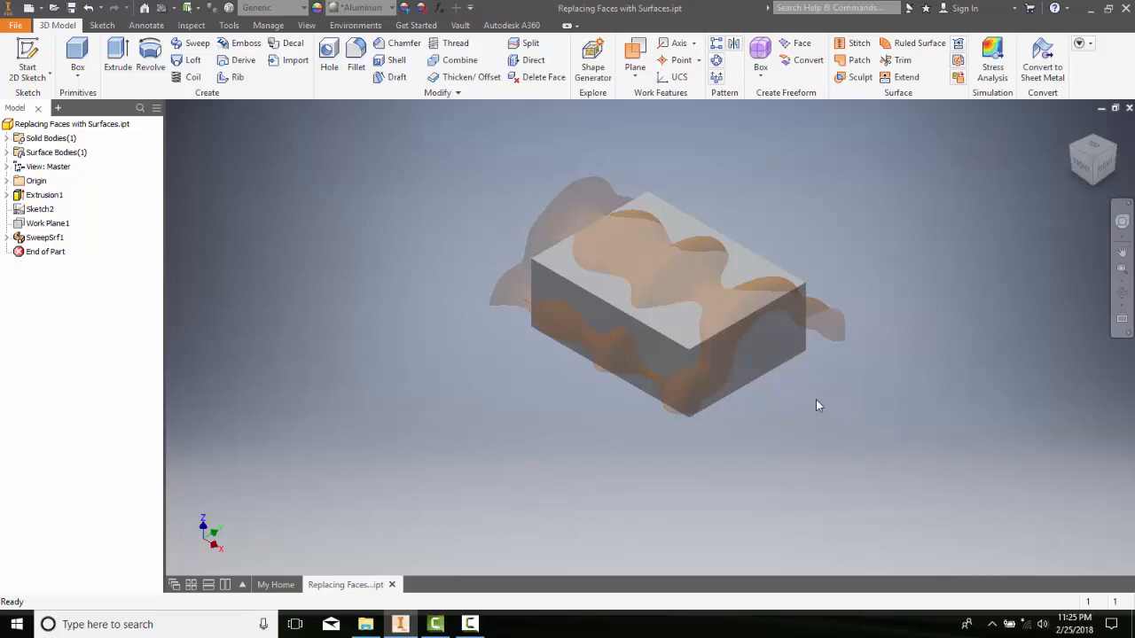
mouse_move(831, 433)
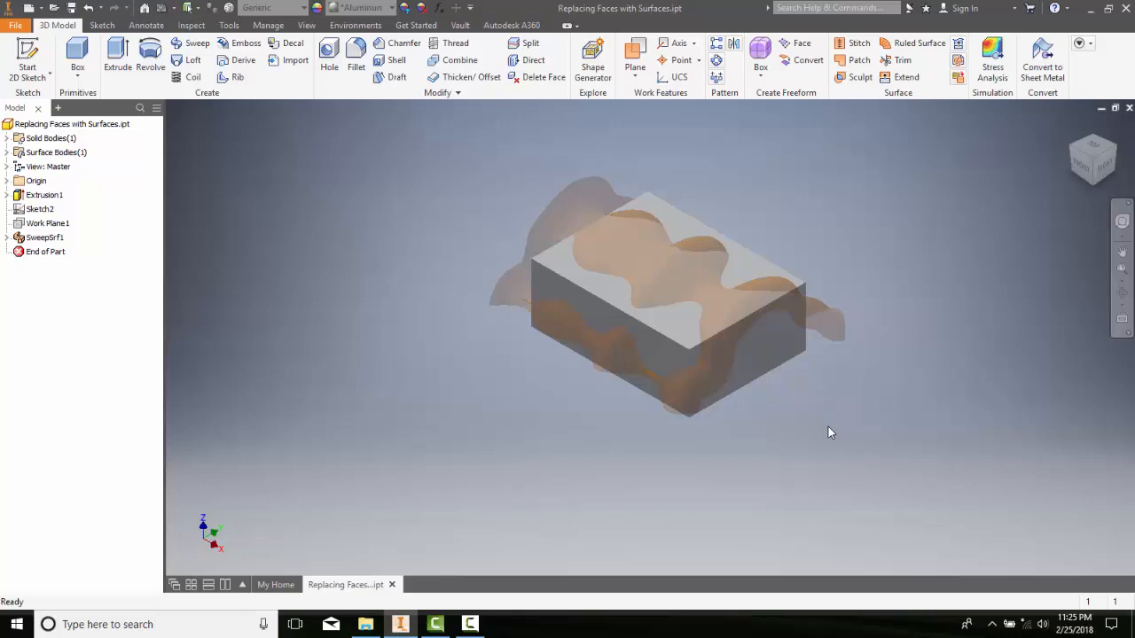
mouse_move(826, 418)
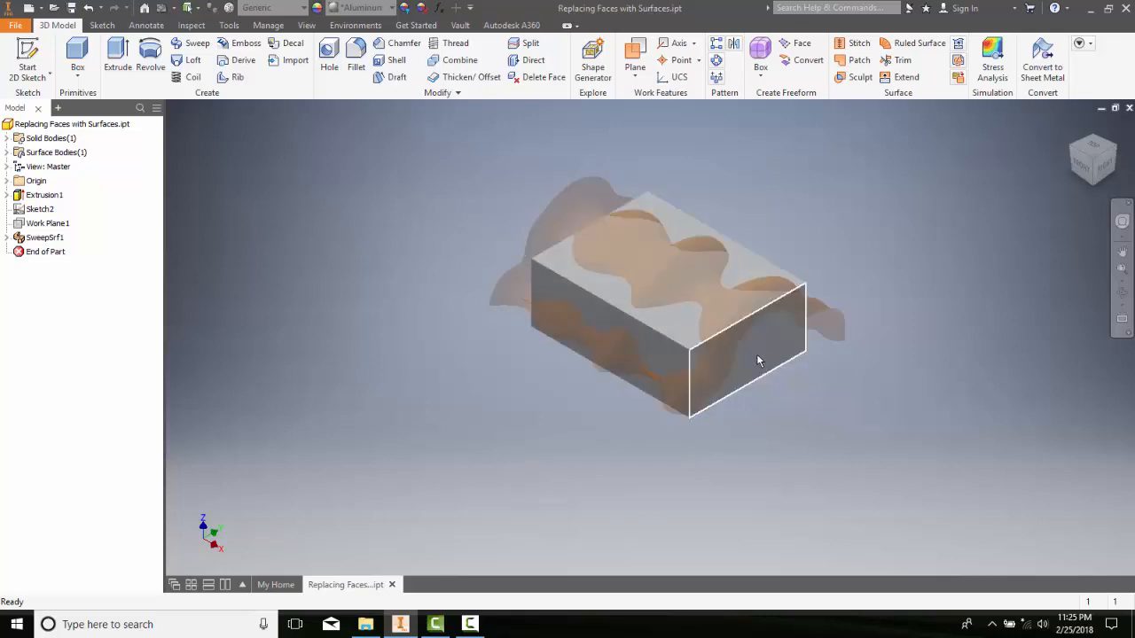
- Expand SweepSrf1 to show Sketch2 and Sketch3, previewing Sketch2's path curve
left_click(45, 195)
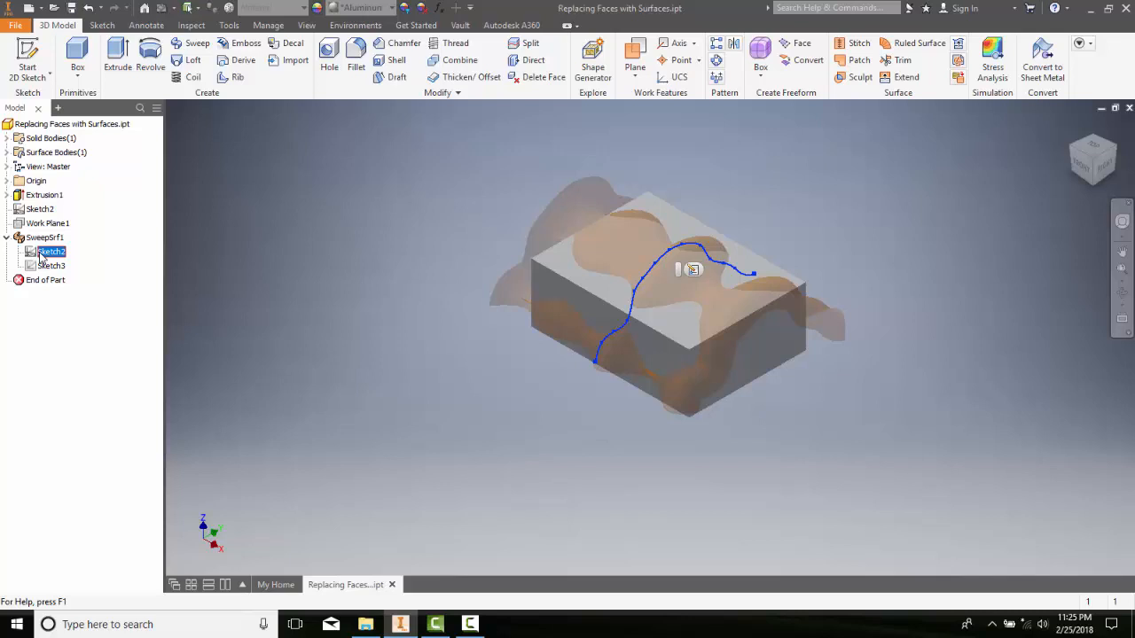
left_click(48, 266)
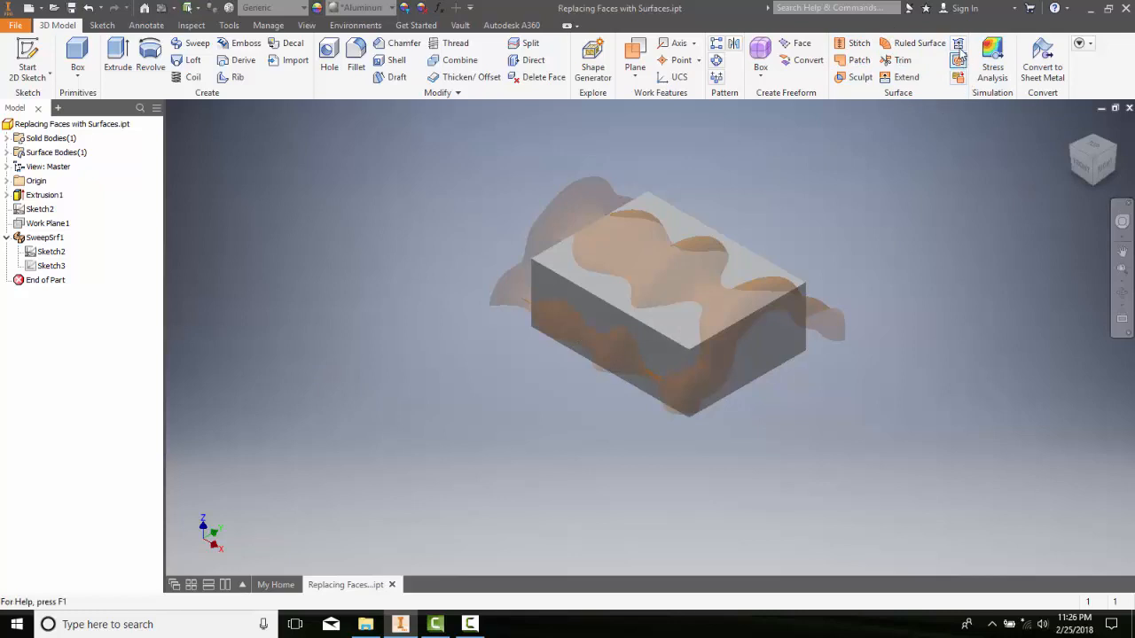
mouse_move(959, 47)
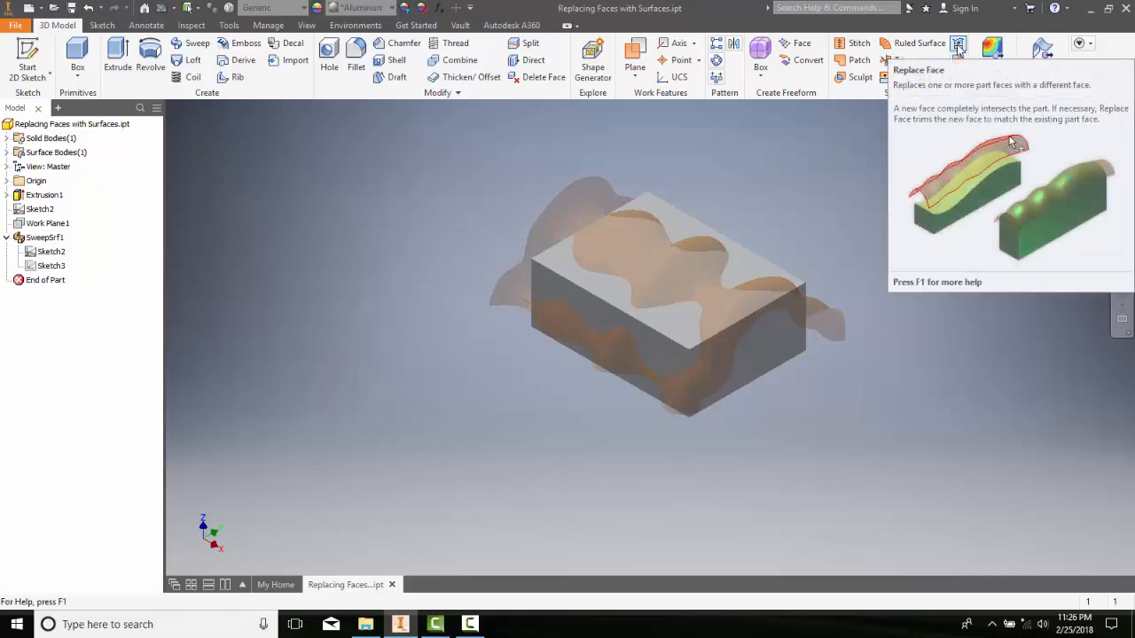
- Replace the block's flat top face with the wavy SweepSrf1 surface
left_click(959, 46)
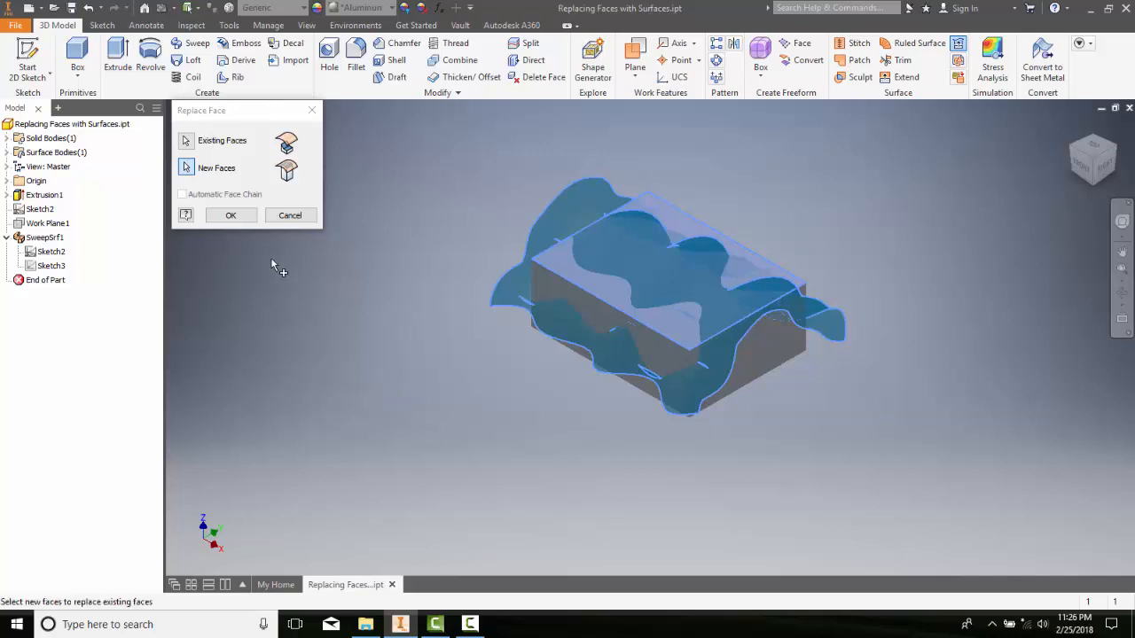
left_click(230, 215)
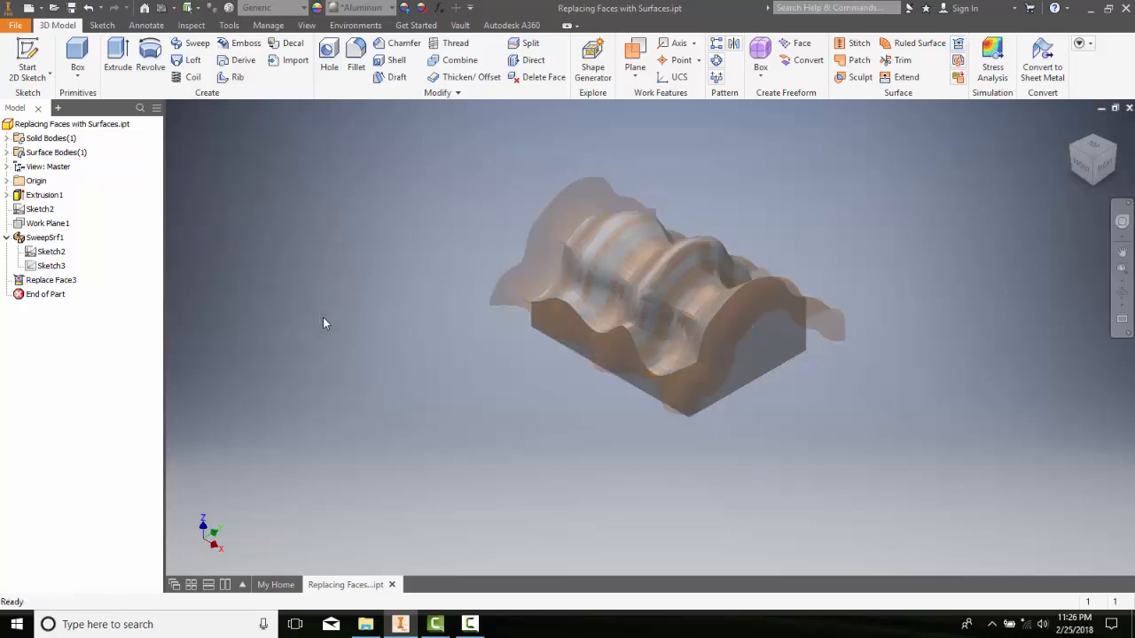
mouse_move(896, 382)
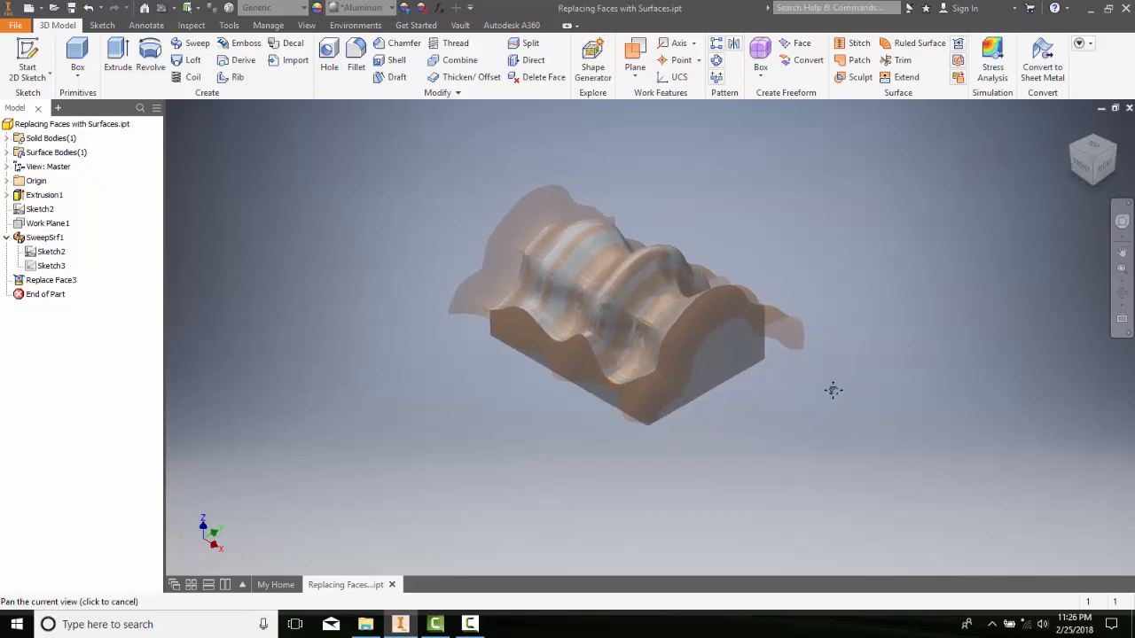
left_click_drag(832, 390, 806, 392)
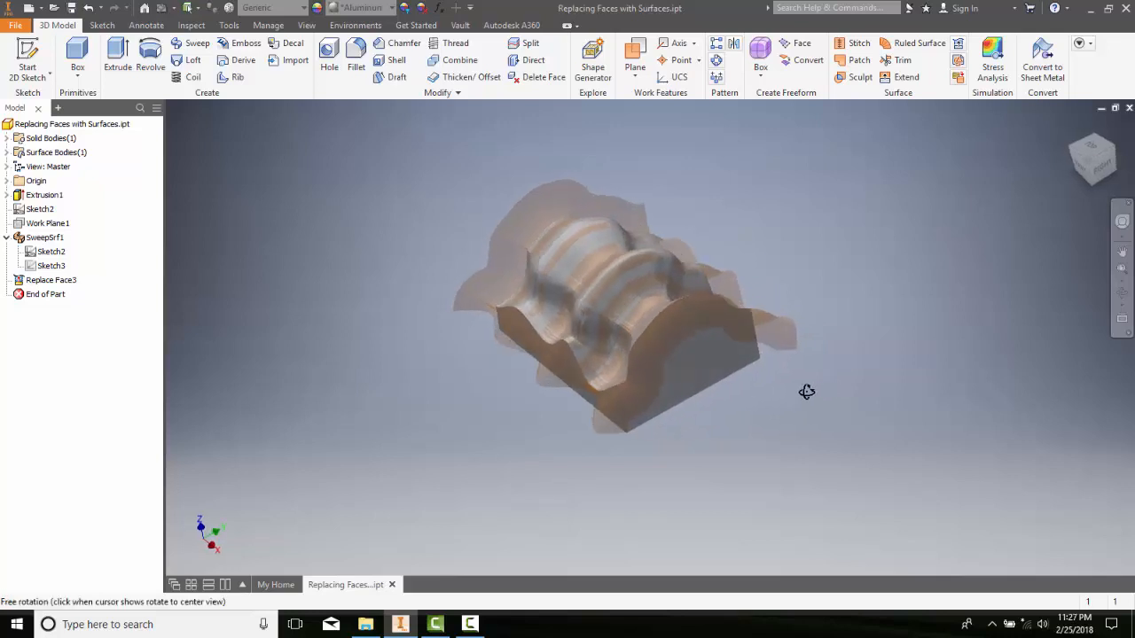
left_click_drag(805, 392, 750, 413)
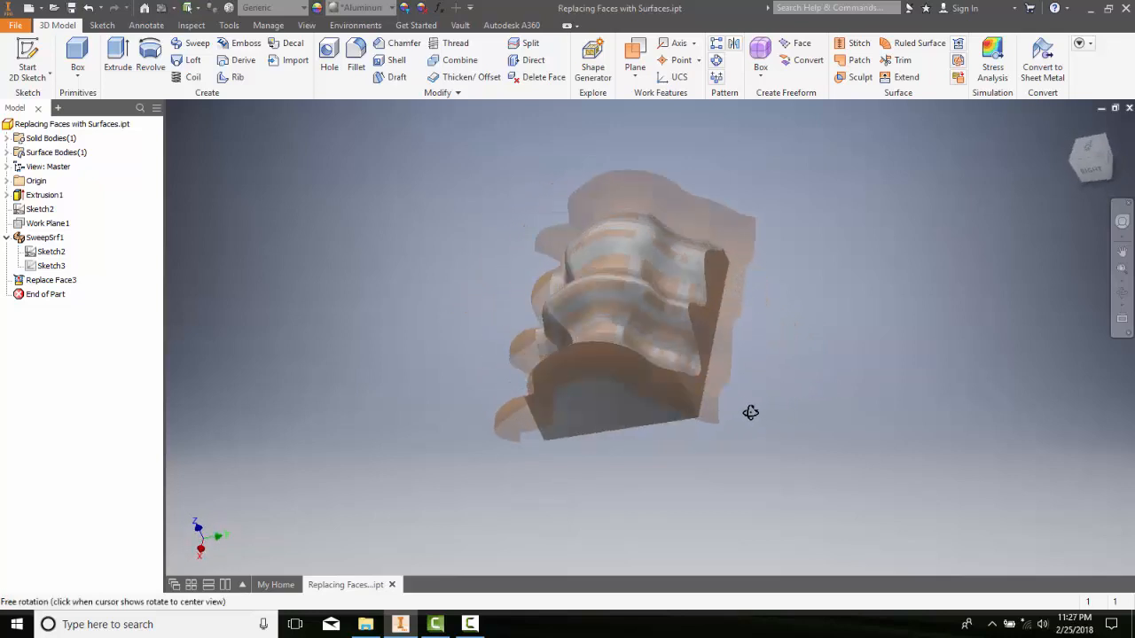
left_click_drag(750, 413, 837, 353)
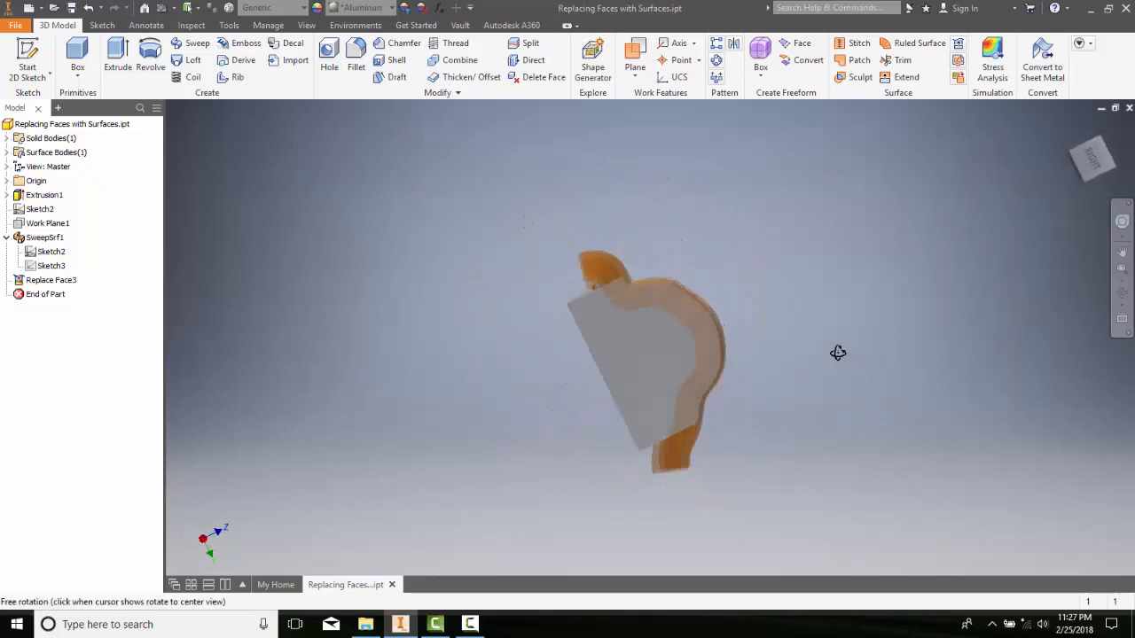
left_click_drag(838, 353, 679, 332)
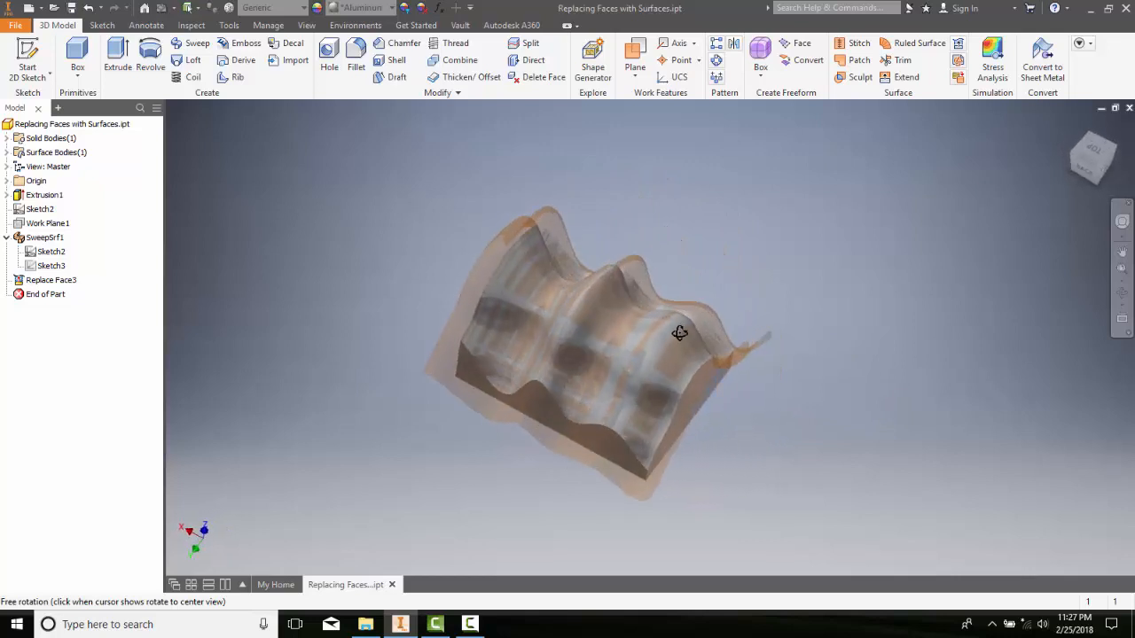
left_click_drag(680, 333, 632, 312)
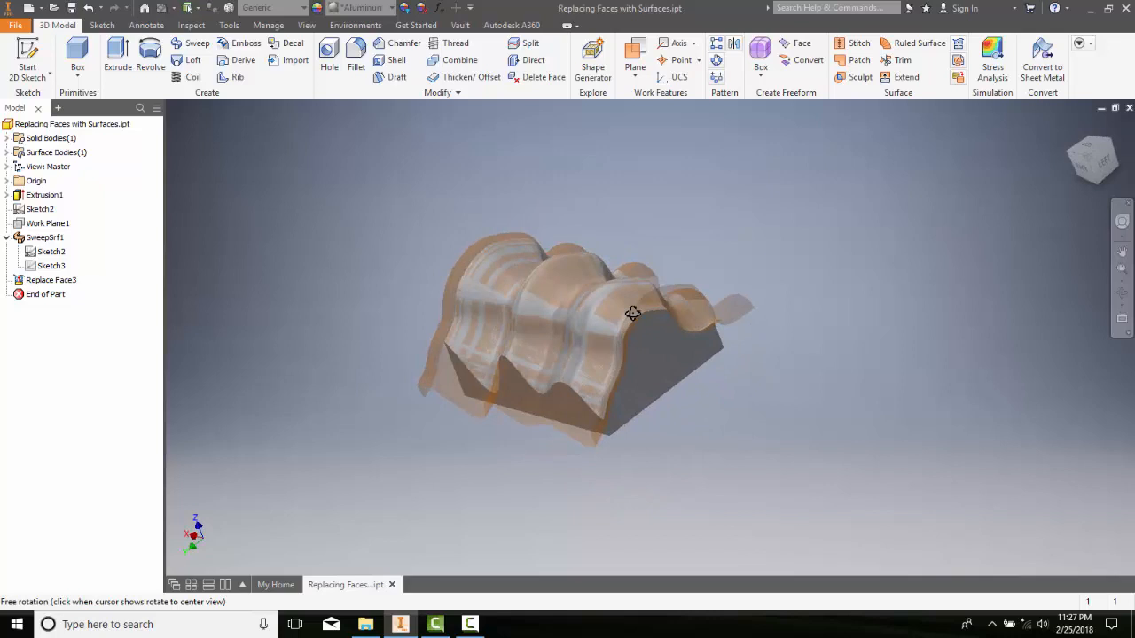
left_click_drag(633, 313, 611, 307)
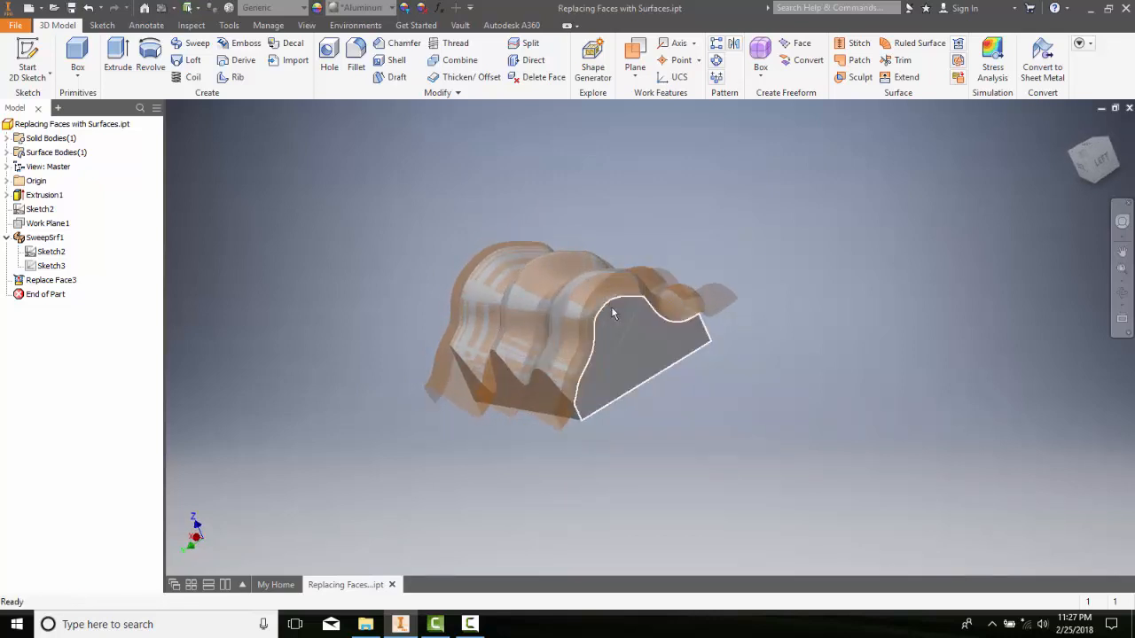
mouse_move(617, 327)
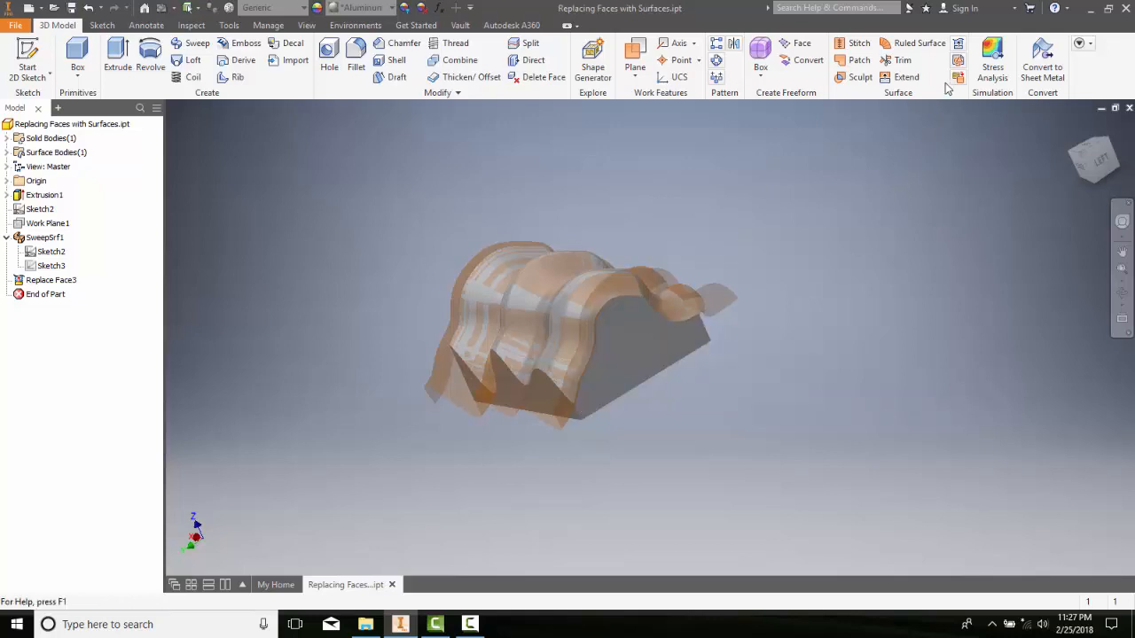
mouse_move(960, 43)
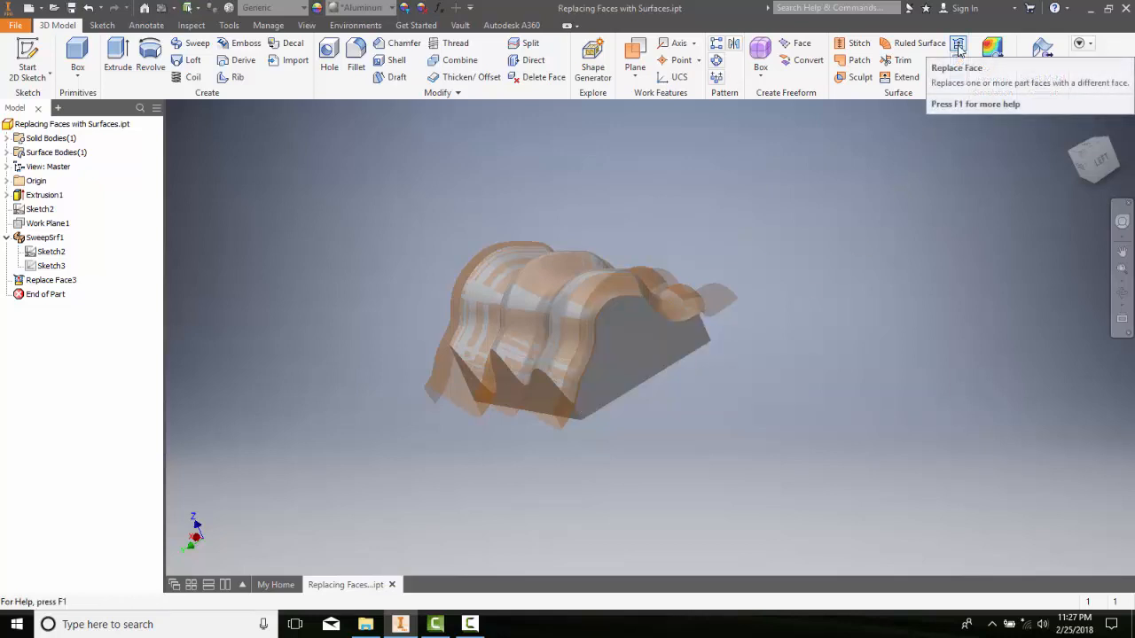